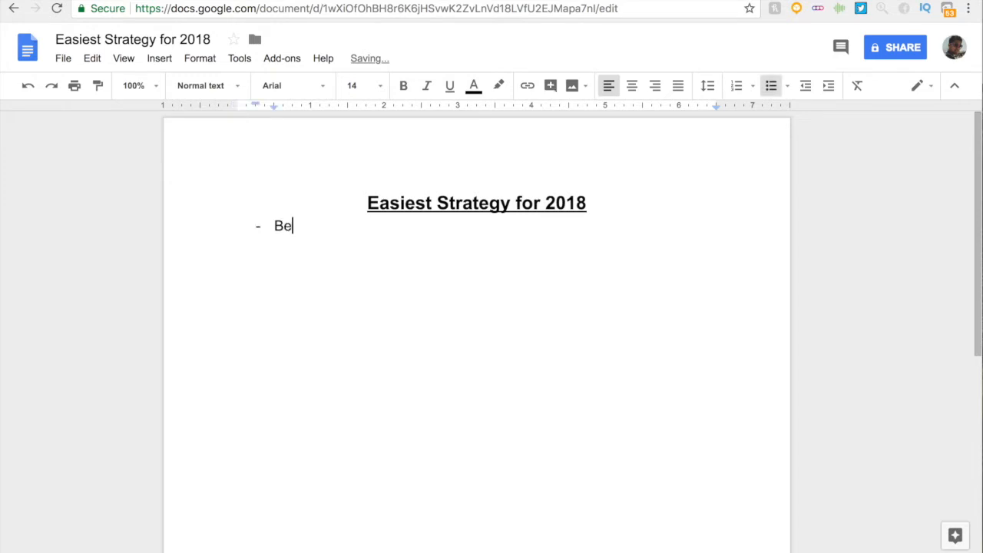
# Finish the first bullet as 'Begin focusing on Instagram Influencers'
pyautogui.write('gin focusing')
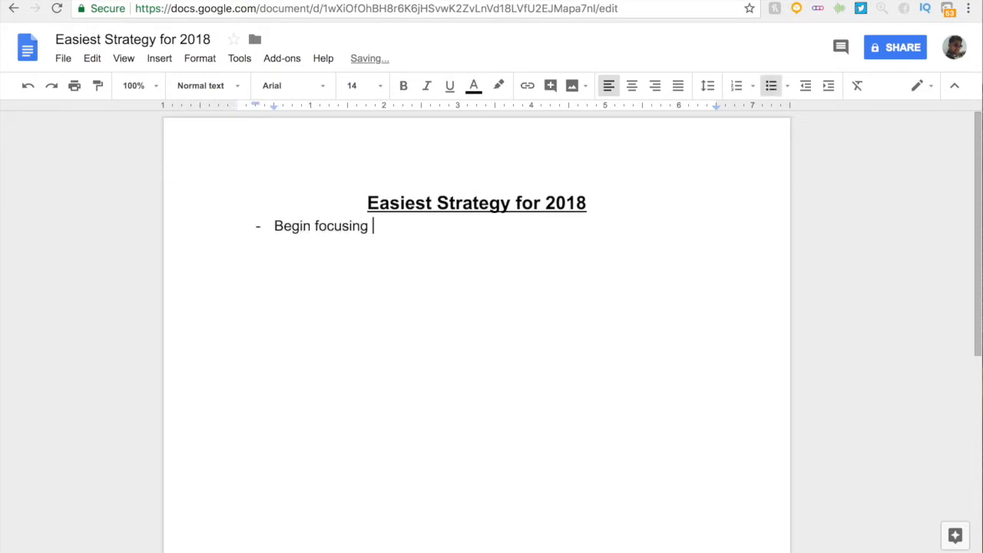
pyautogui.write('on l')
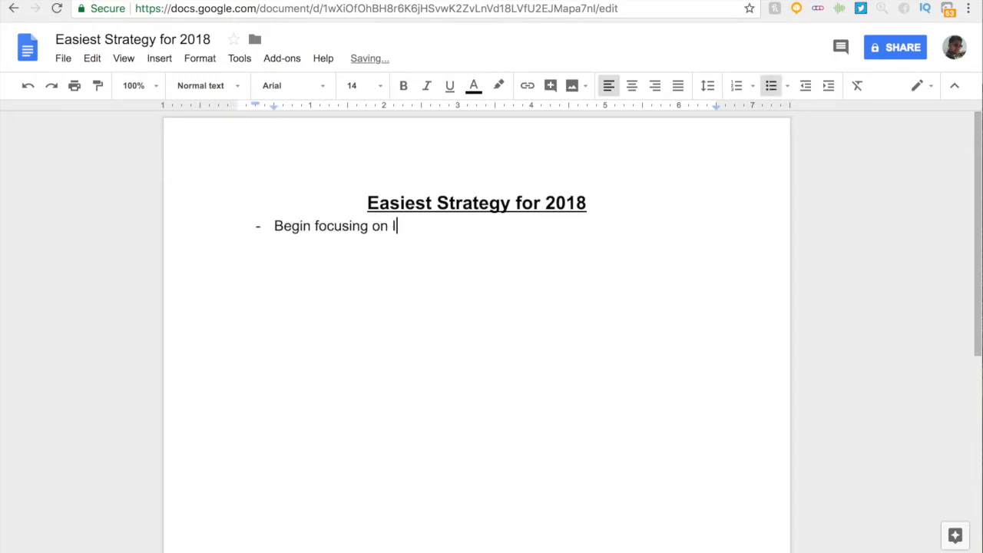
pyautogui.write('nstagram')
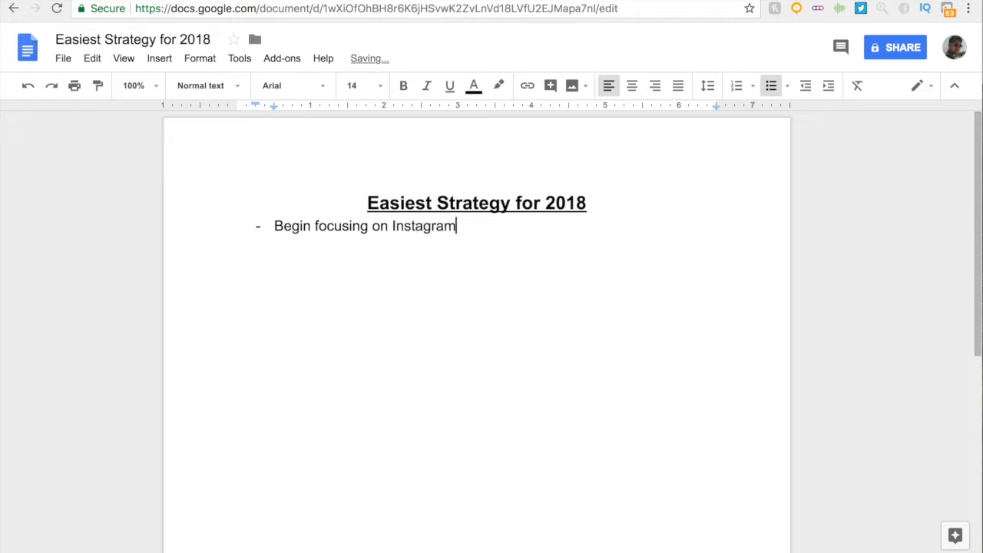
pyautogui.write('Influencers')
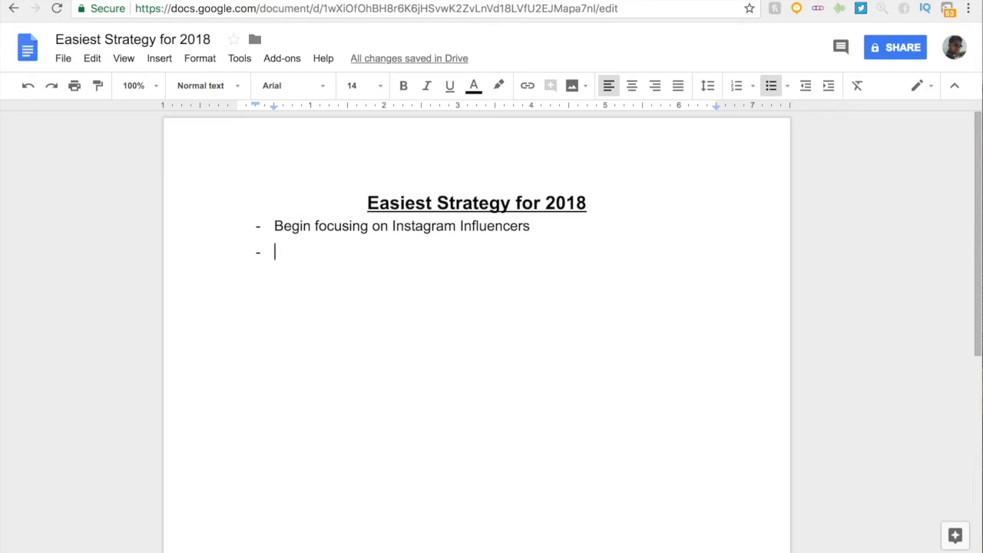
# Add an indented sub-bullet 'Testing new products with IG influencers.'
pyautogui.press('Tab')
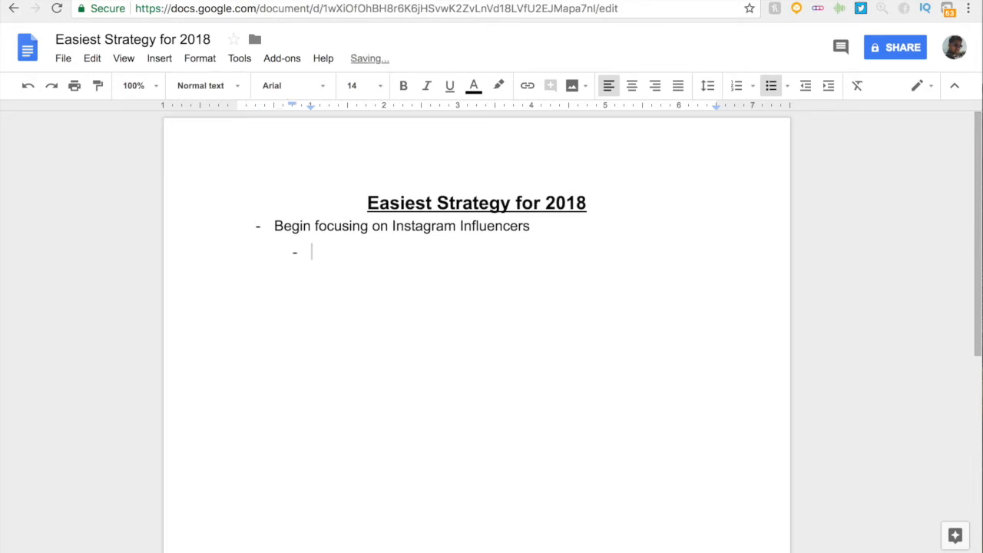
pyautogui.write('Testing new pr')
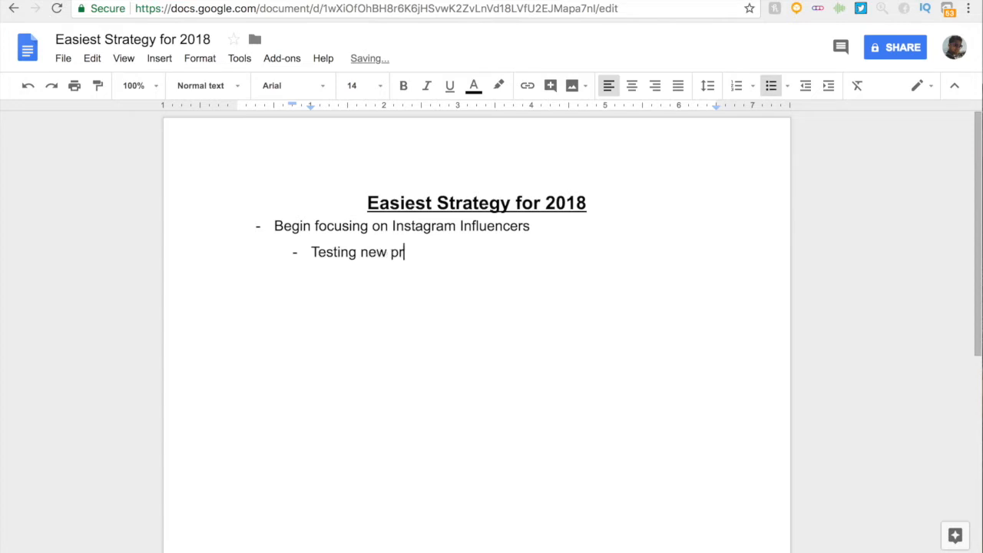
pyautogui.write('oducts with IG')
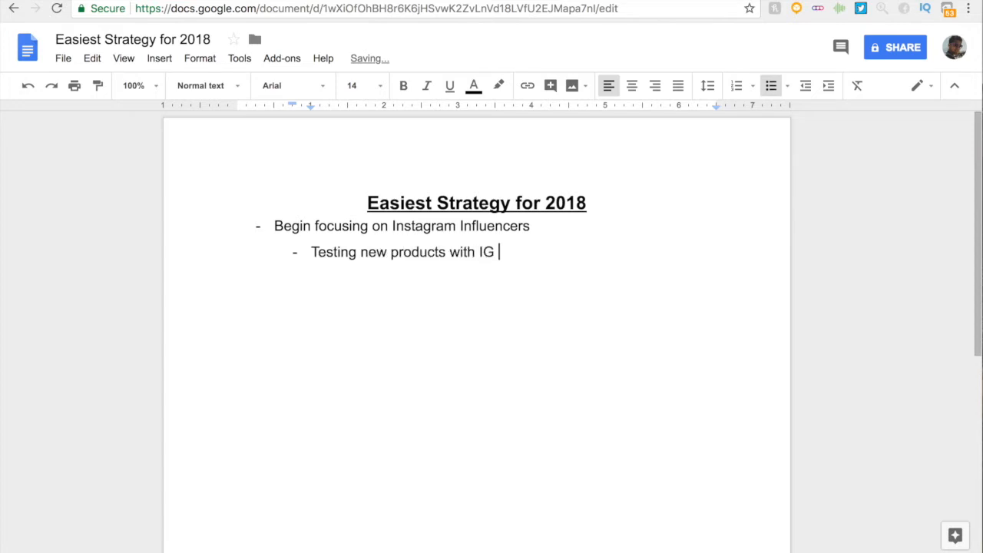
pyautogui.write('influencers')
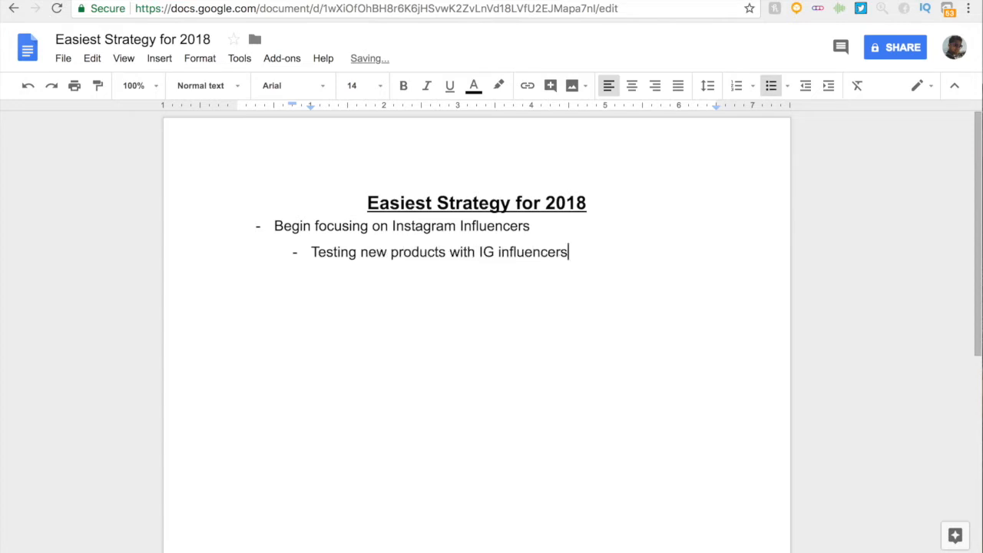
pyautogui.write('.')
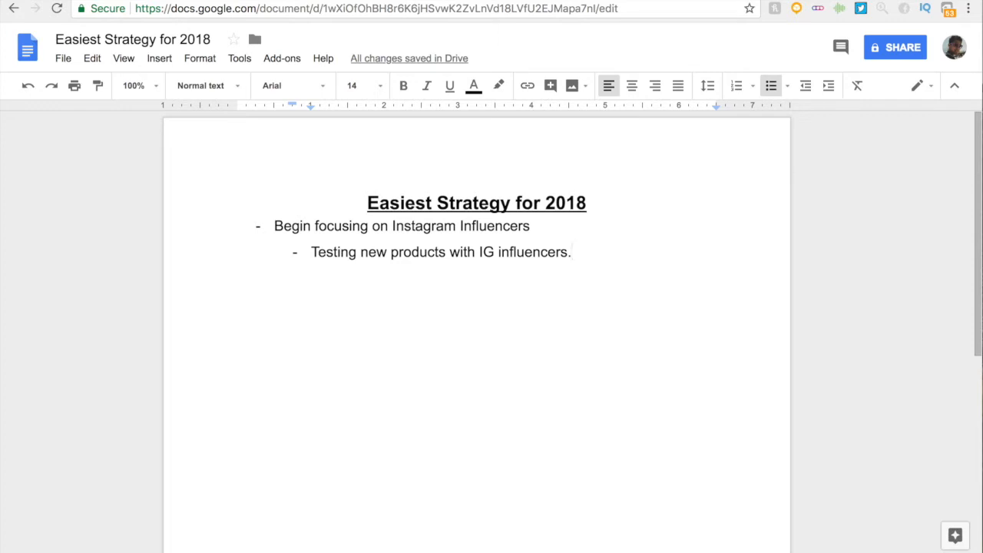
# Add a second sub-bullet 'Start with small pages < 300k'
pyautogui.write('Start')
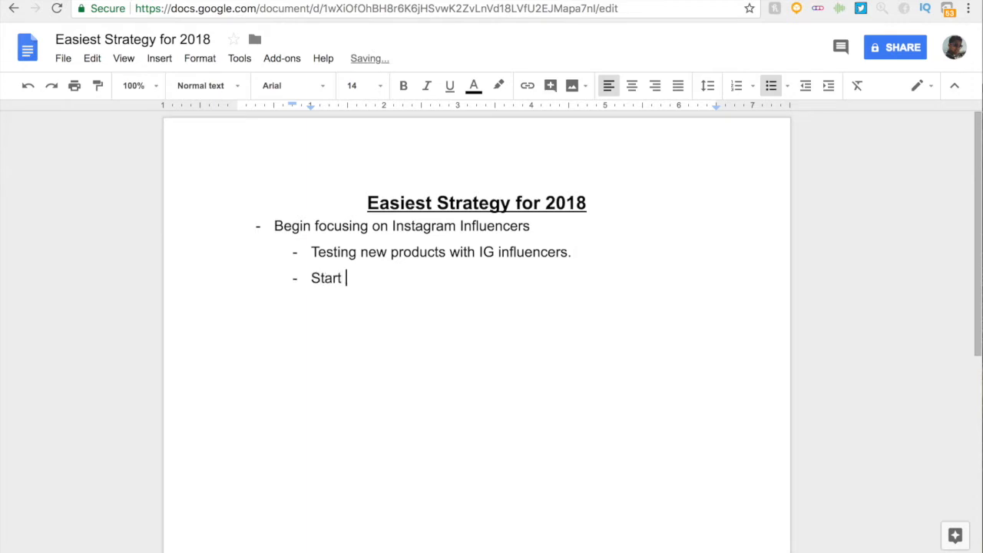
pyautogui.write('with small pages')
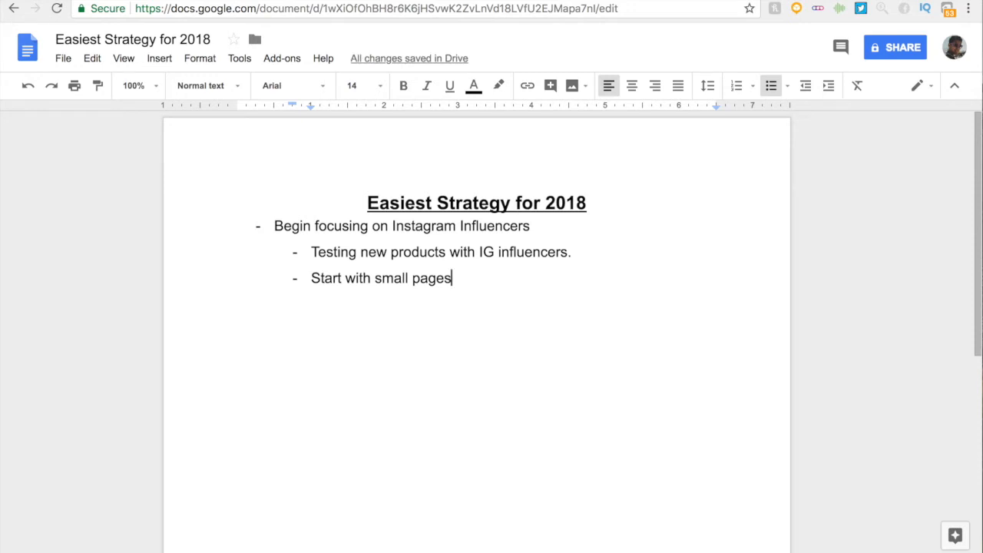
pyautogui.write('< 300k')
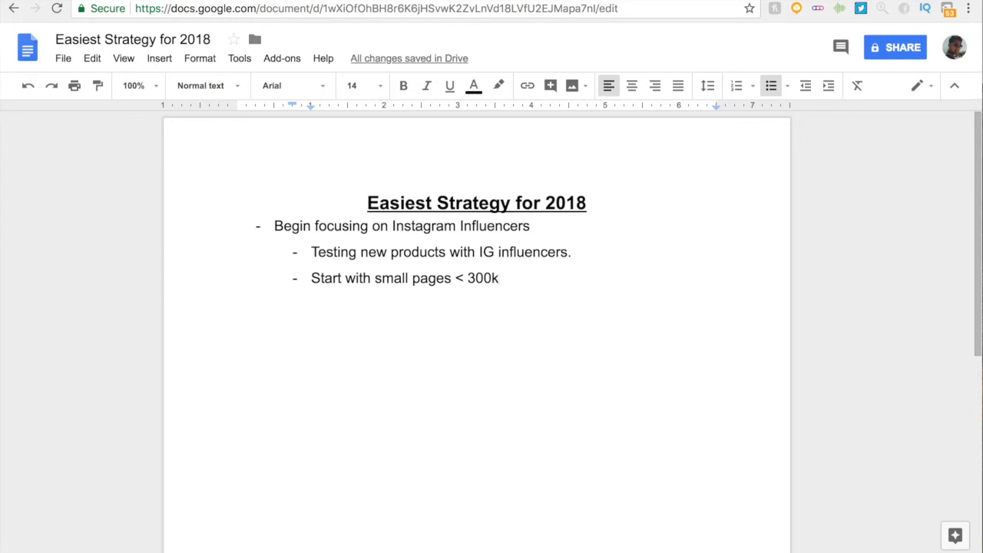
pyautogui.click(498, 278)
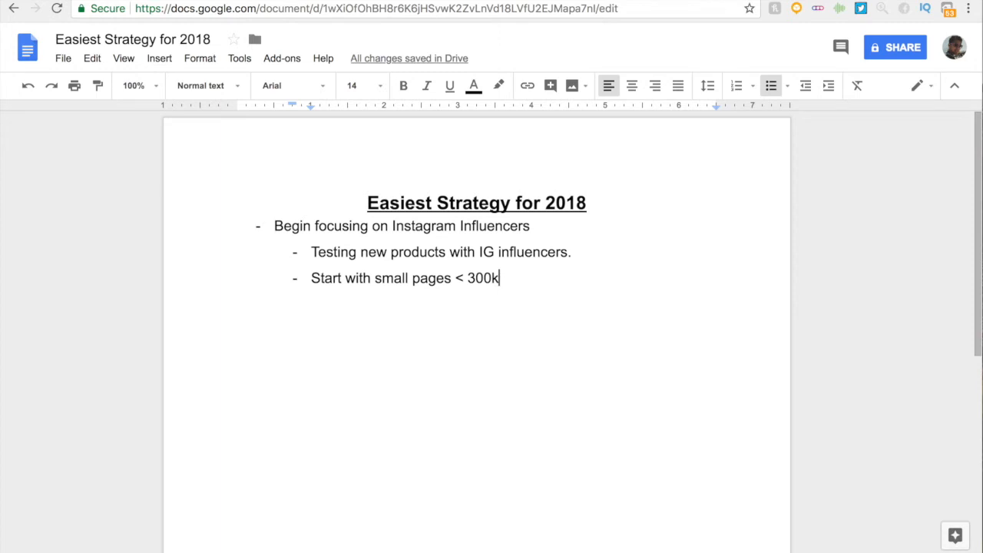
# Add the tip 'Spend less time on website and more time marketing/find products.'
pyautogui.press('Return')
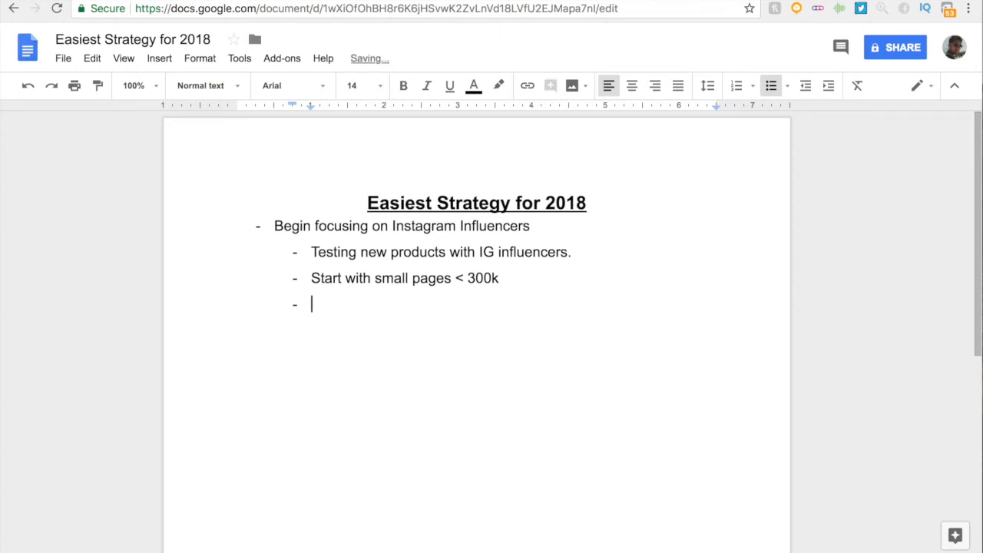
pyautogui.write('Spe')
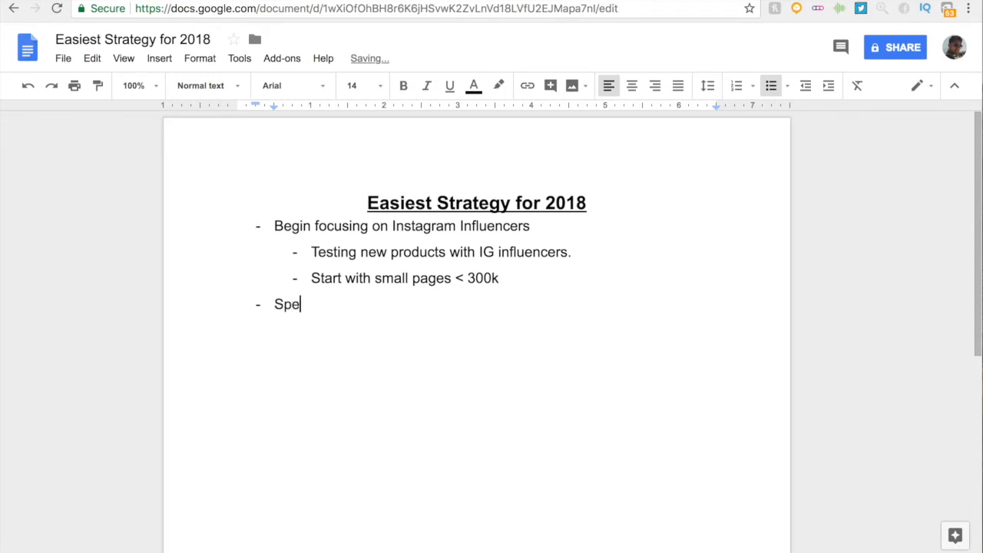
pyautogui.write('nd less time on we')
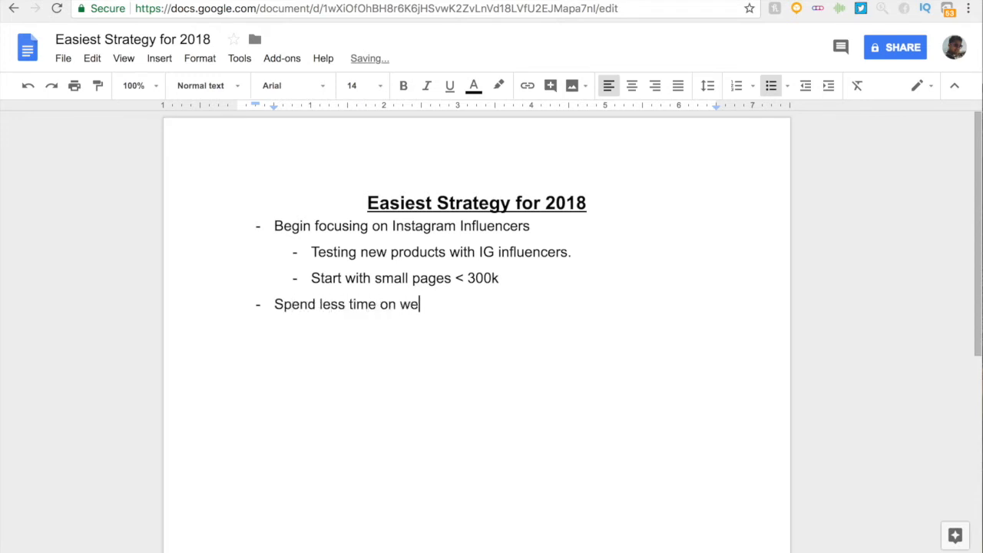
pyautogui.write('bsite and more')
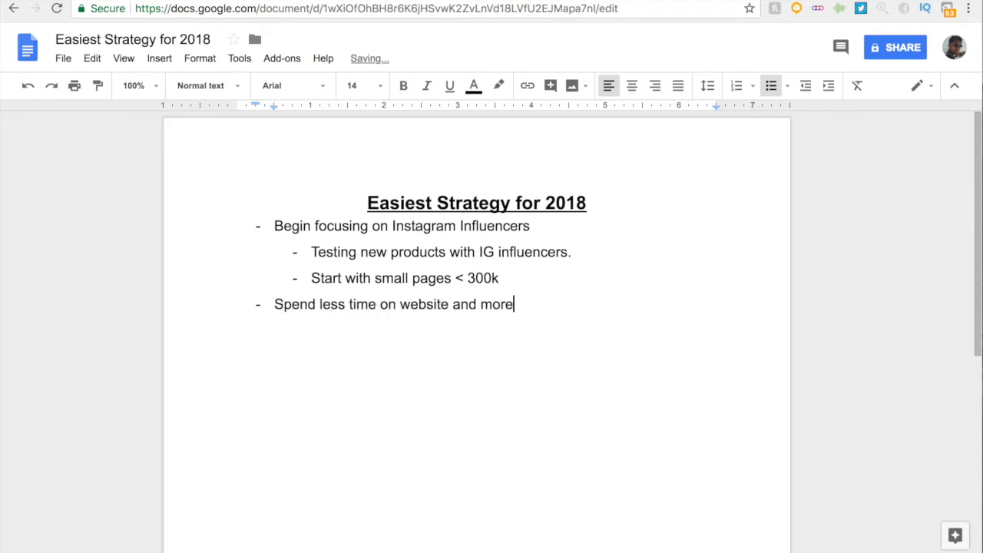
pyautogui.write('time marketing')
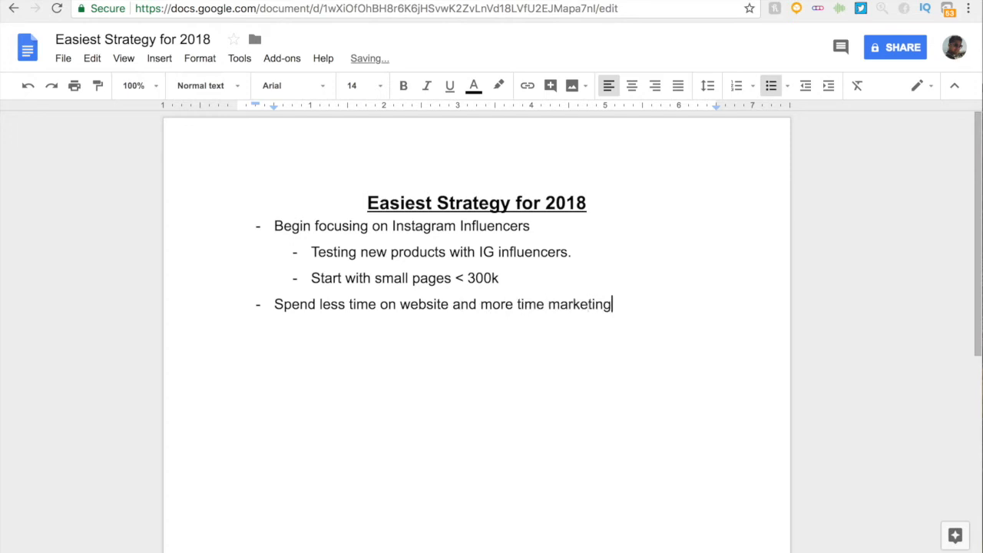
pyautogui.write('/f')
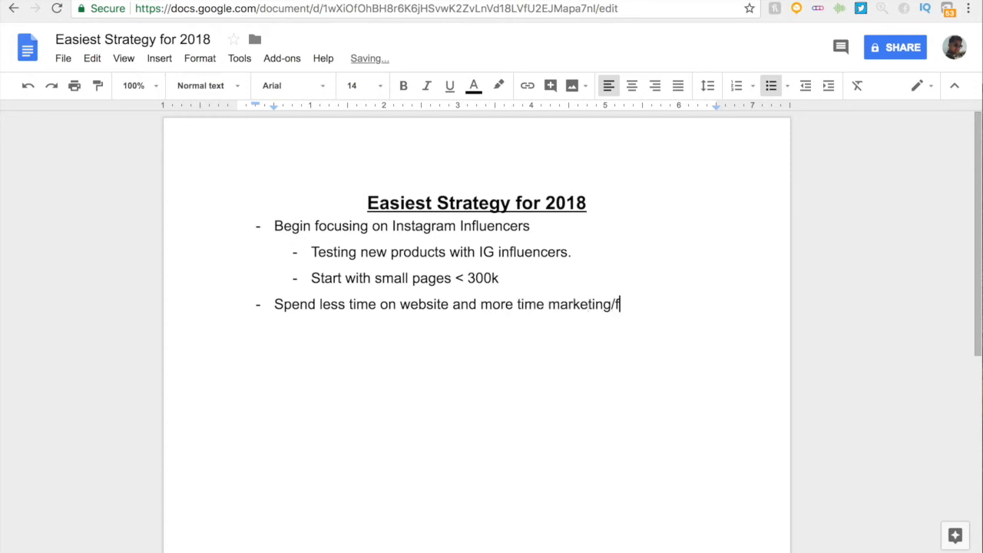
pyautogui.write('ind products.')
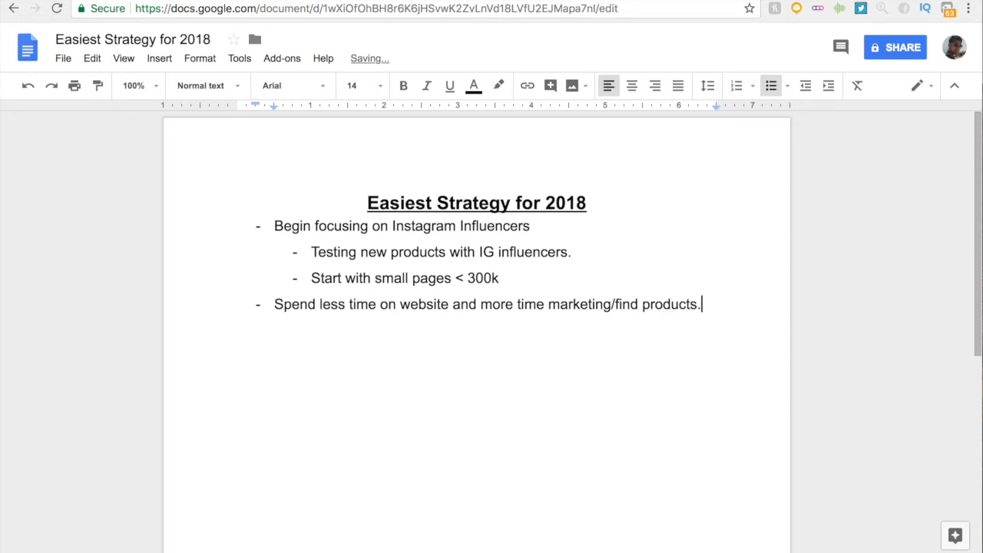
# Add an '80/20' sub-bullet and place the cursor to continue the list
pyautogui.write('8')
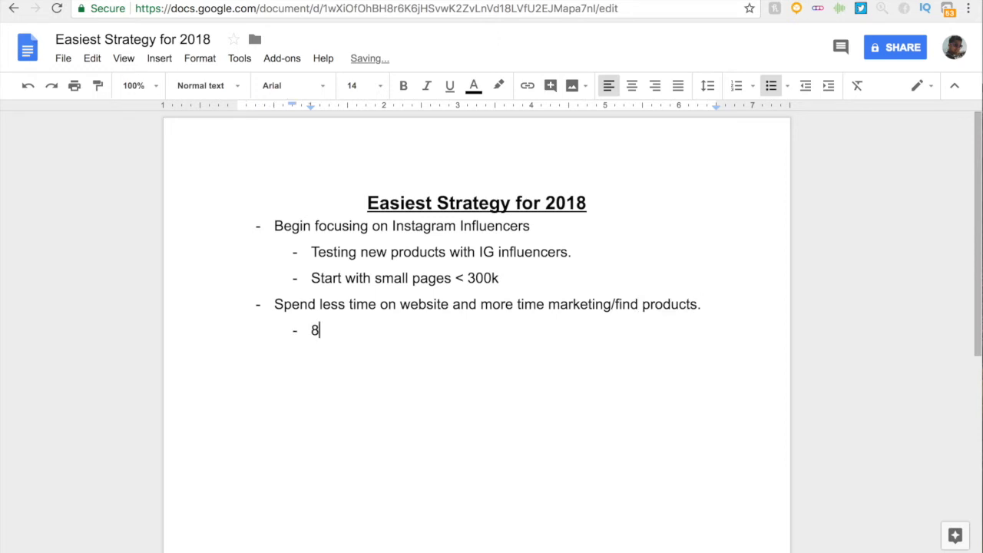
pyautogui.write('0/20')
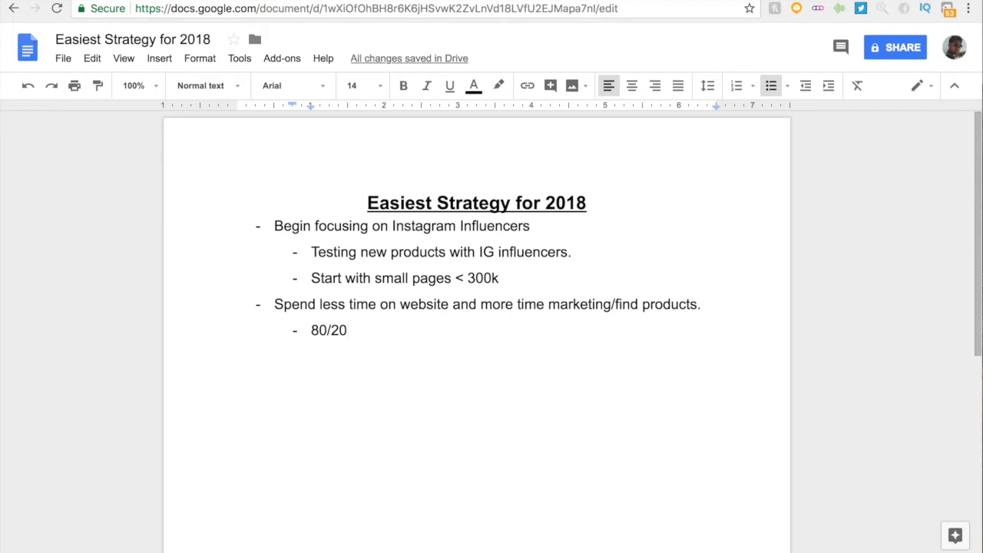
pyautogui.click(347, 328)
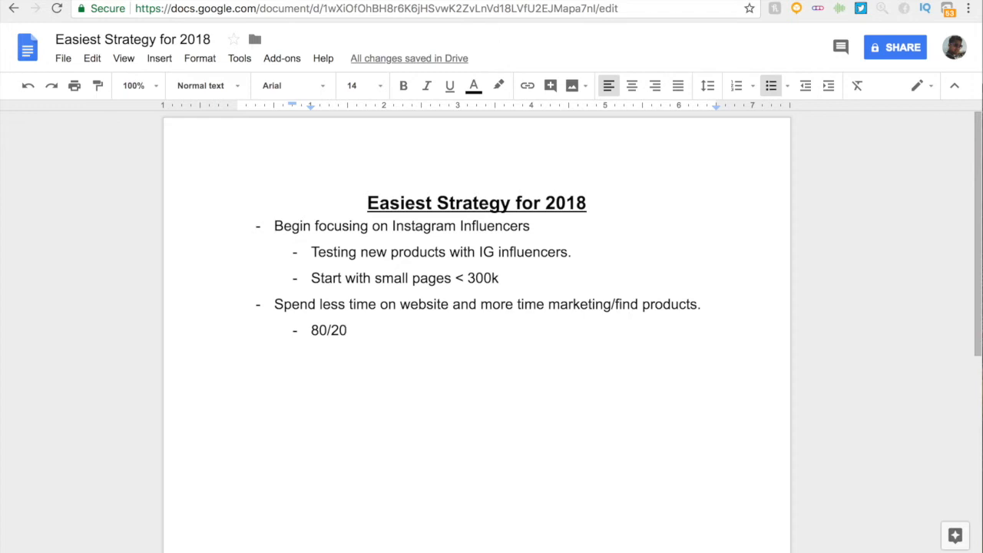
pyautogui.click(347, 329)
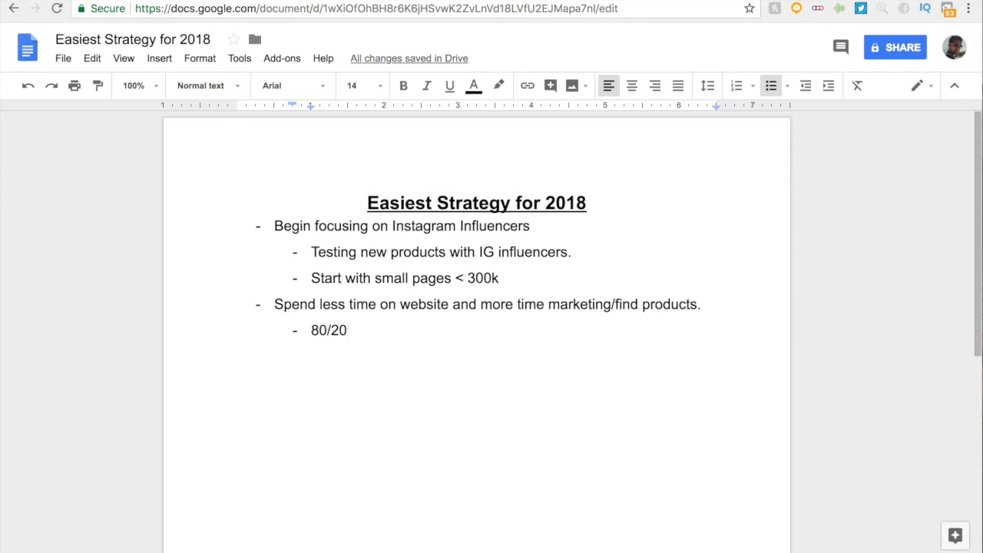
pyautogui.moveTo(559, 258)
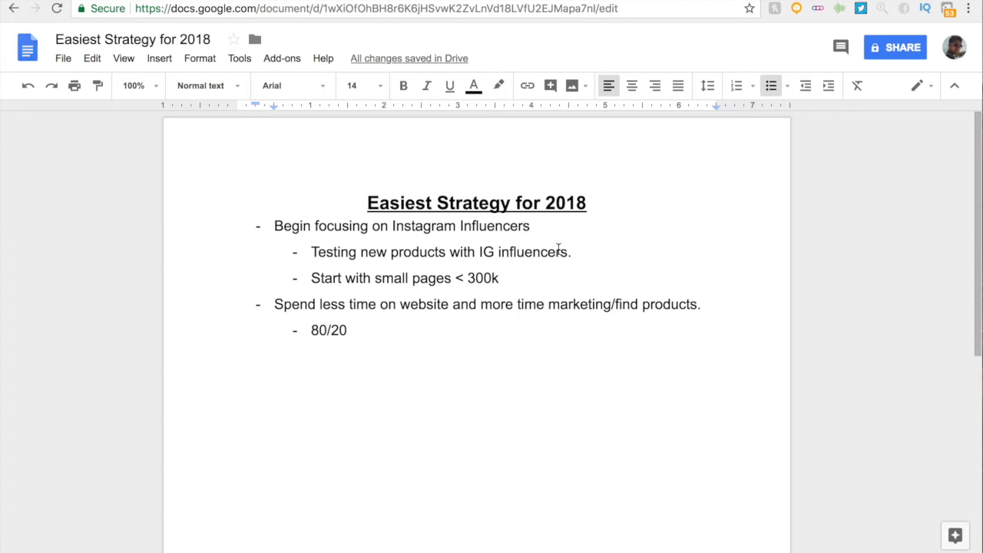
pyautogui.click(544, 304)
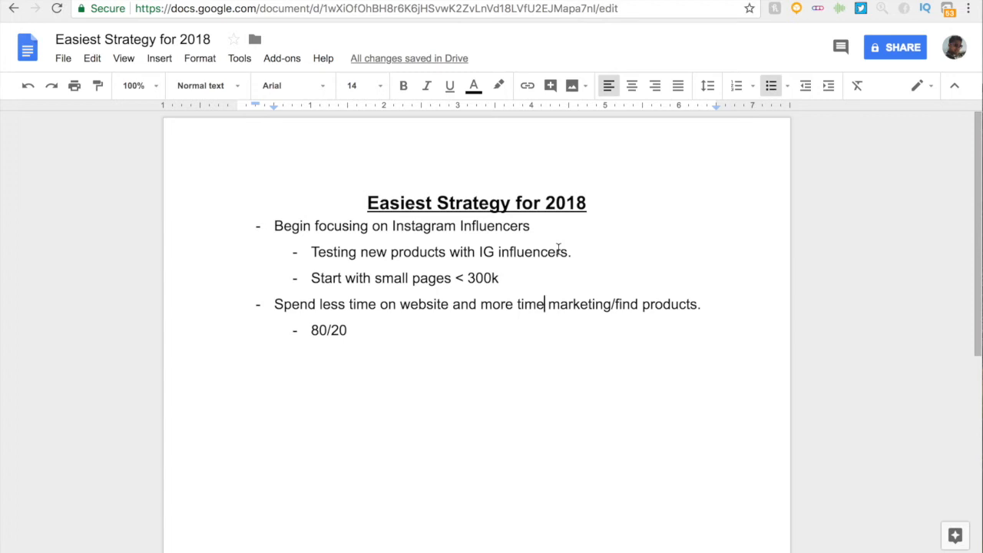
pyautogui.moveTo(535, 279)
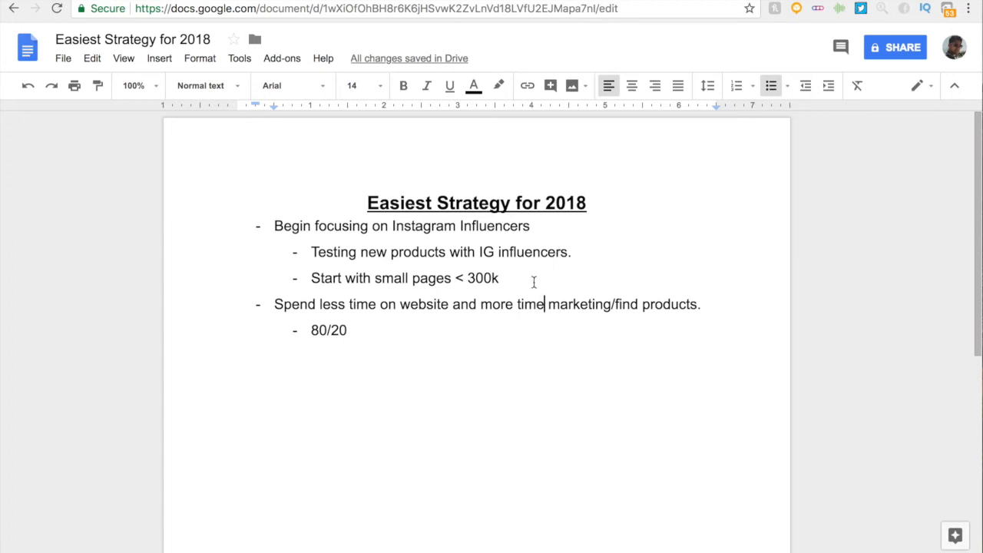
pyautogui.moveTo(507, 350)
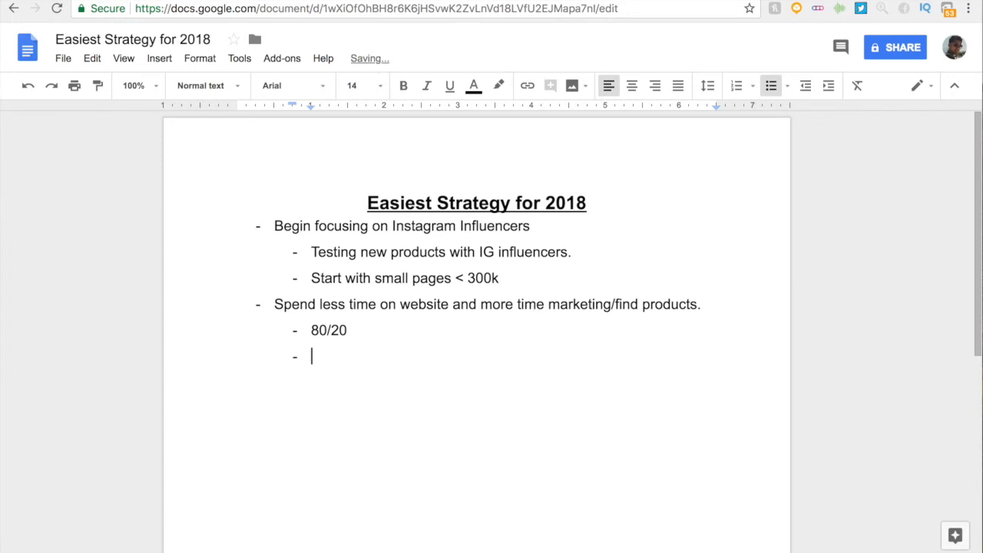
# Write the top-level tip 'Make sure your pixel is firing correctly'
pyautogui.write('Make su')
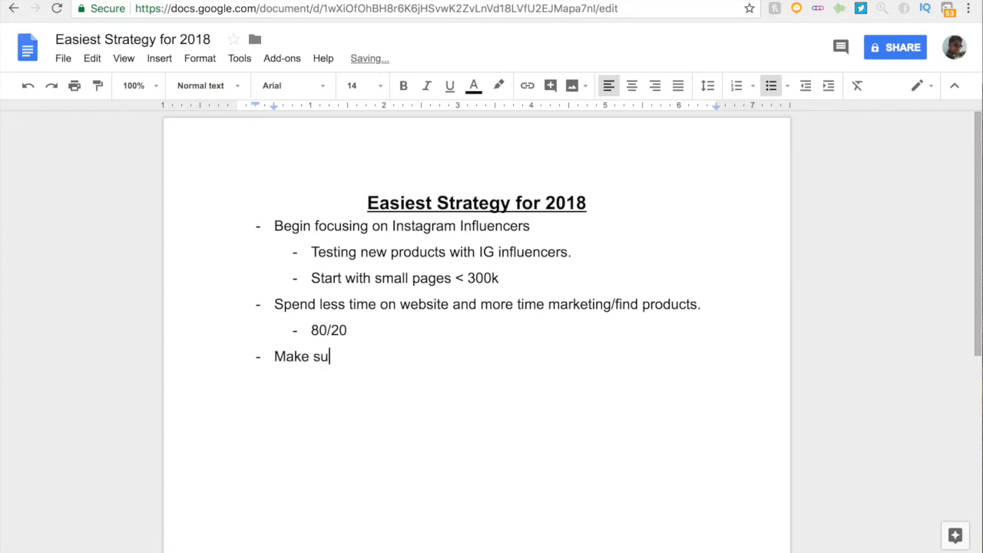
pyautogui.write('re your pixel')
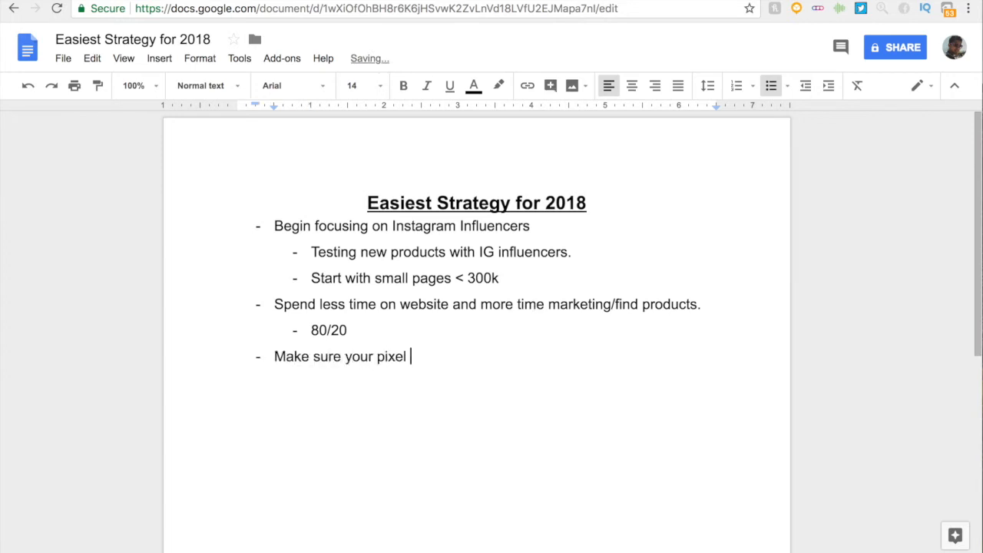
pyautogui.write('is firing correc')
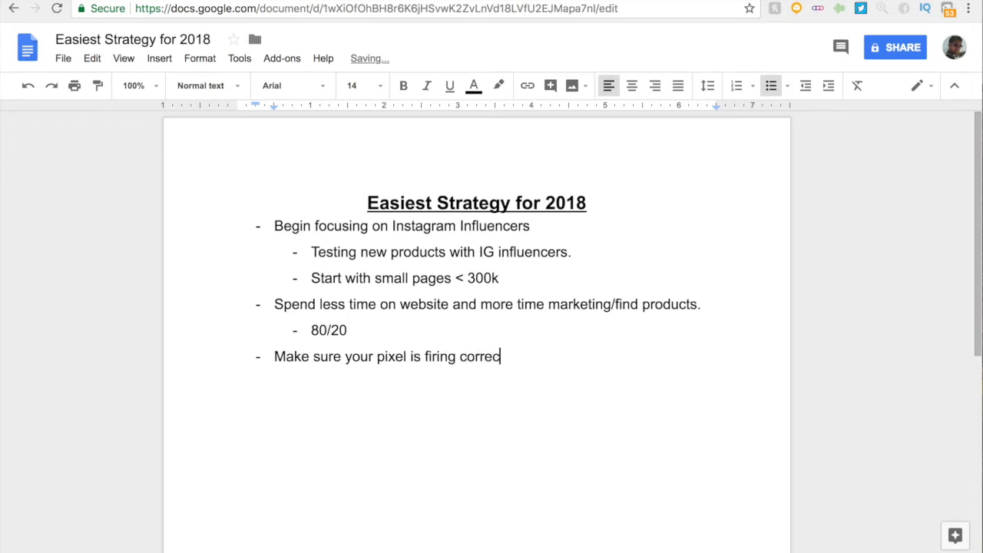
pyautogui.write('tly')
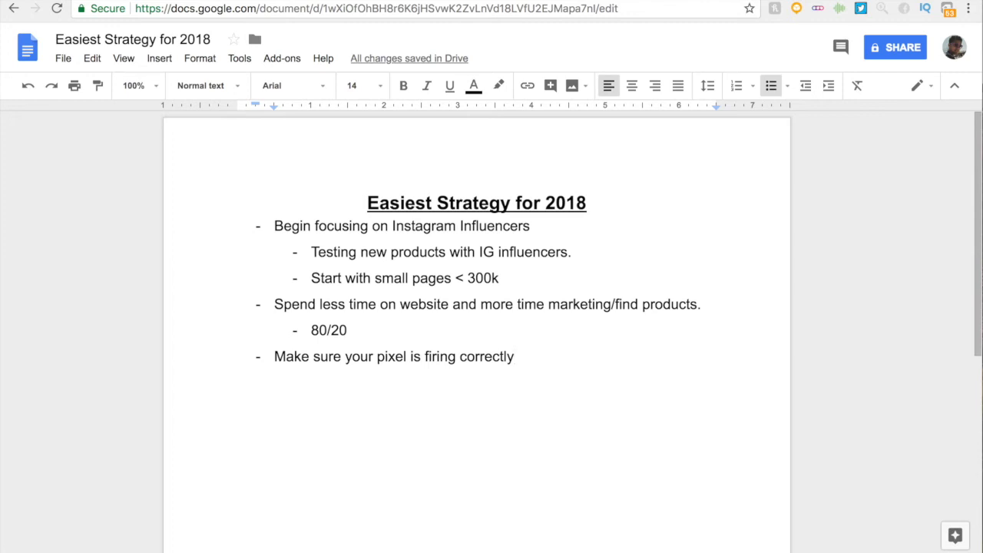
# Write the tip 'Make sure to jump into other platforms.'
pyautogui.write('M')
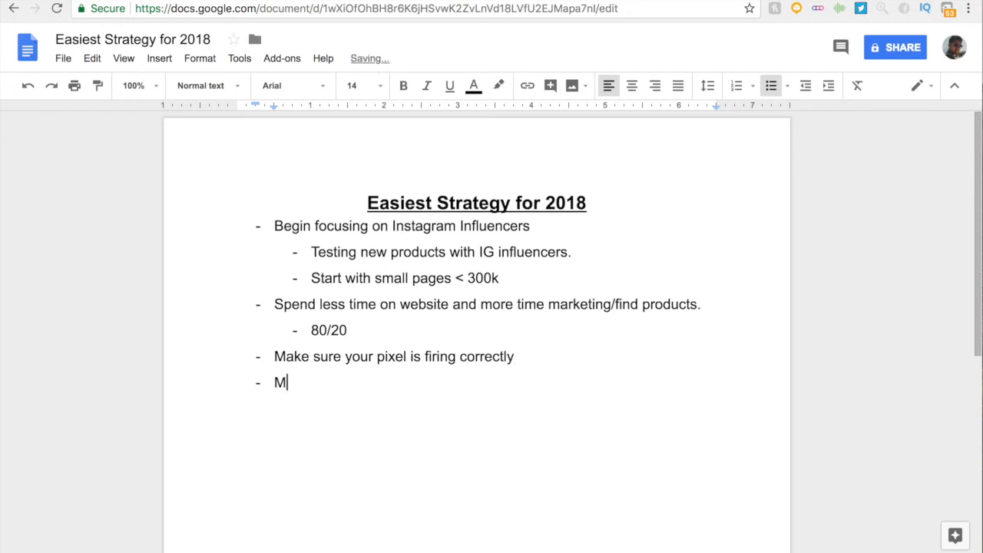
pyautogui.write('ake sure to j')
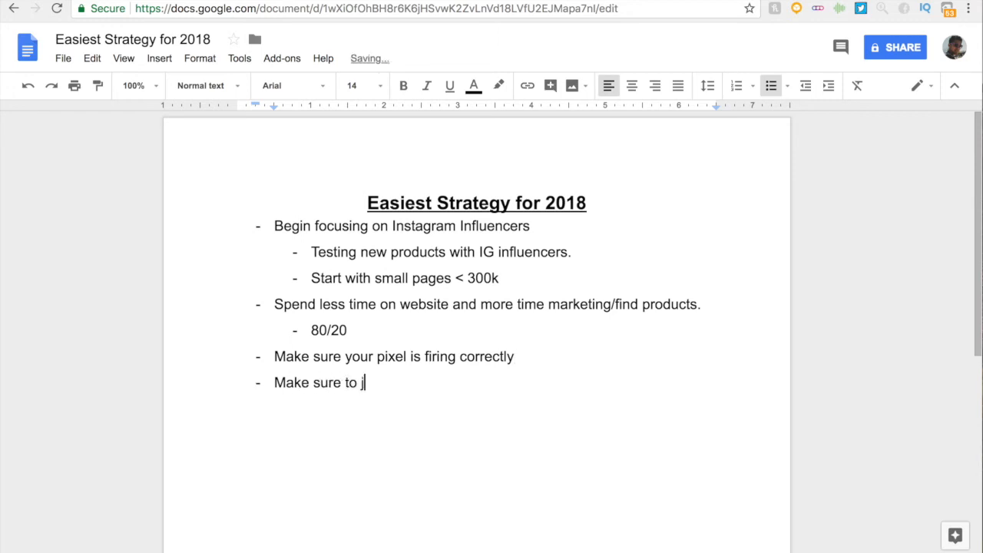
pyautogui.write('ump into p')
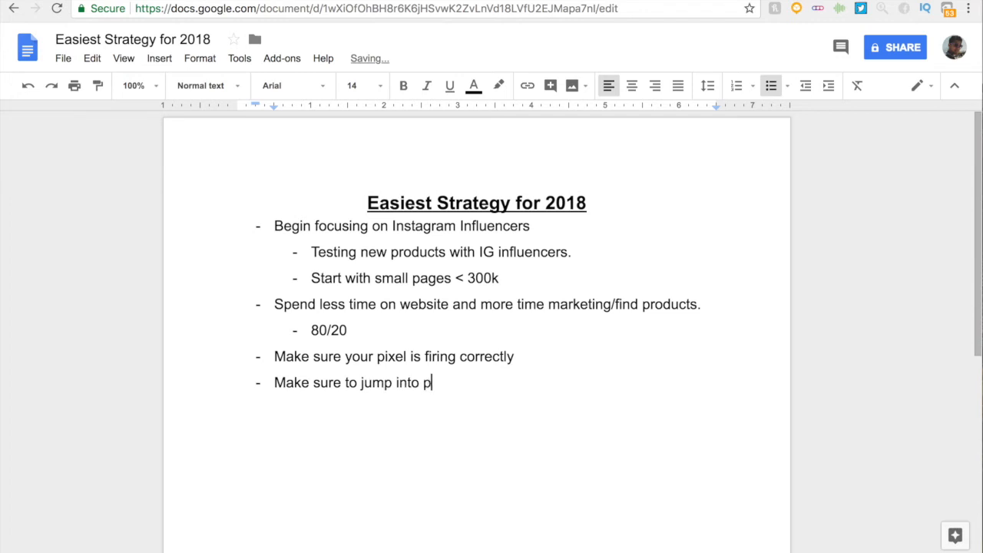
pyautogui.write('other')
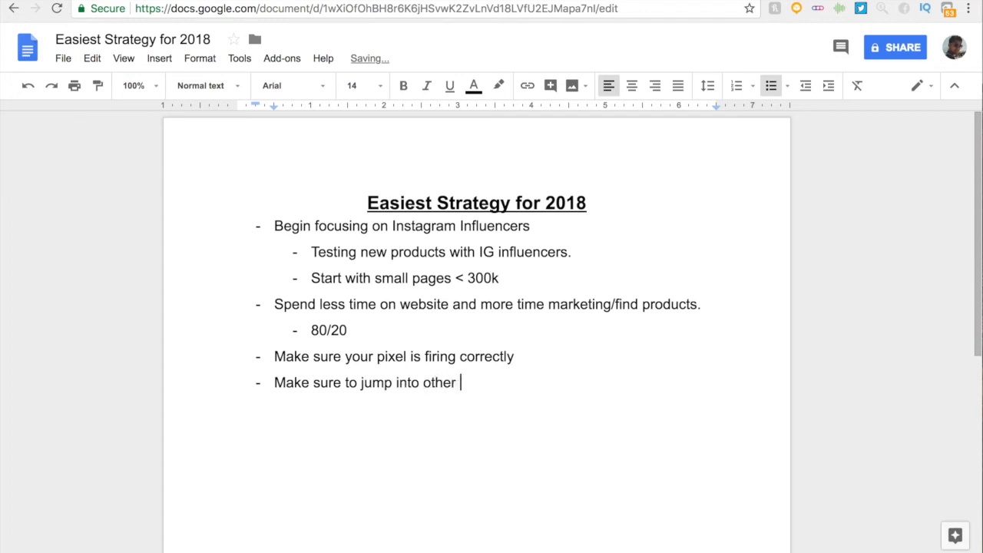
pyautogui.write('platforms.')
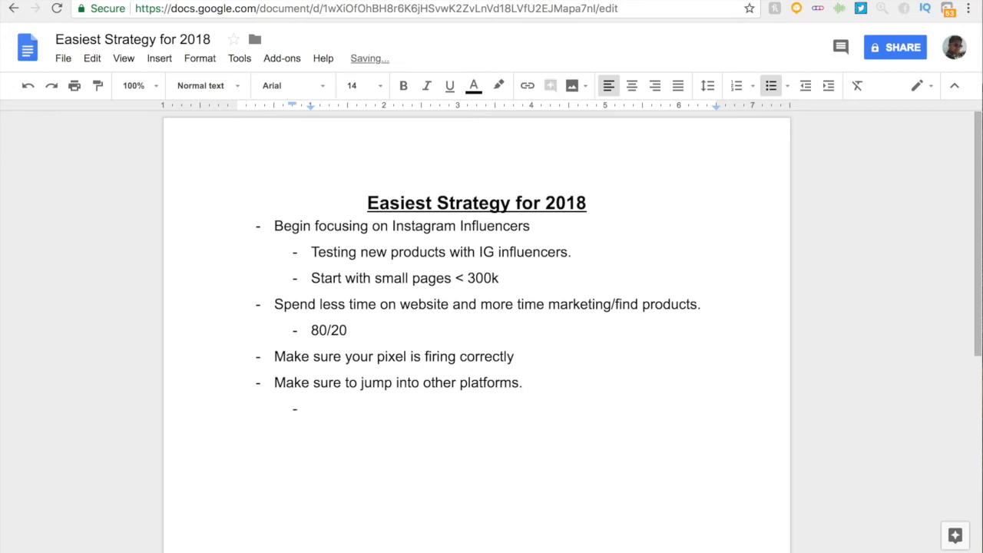
# List sub-bullets Google Ads, Twitter Ads and Pinterest Ads under it
pyautogui.write('Google Ads')
pyautogui.write('Tw')
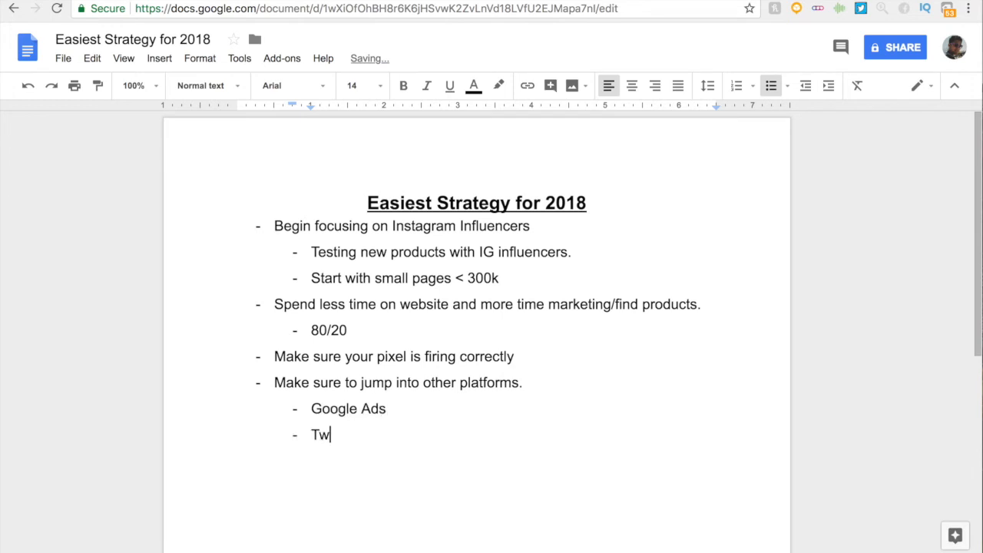
pyautogui.write('itter Ads')
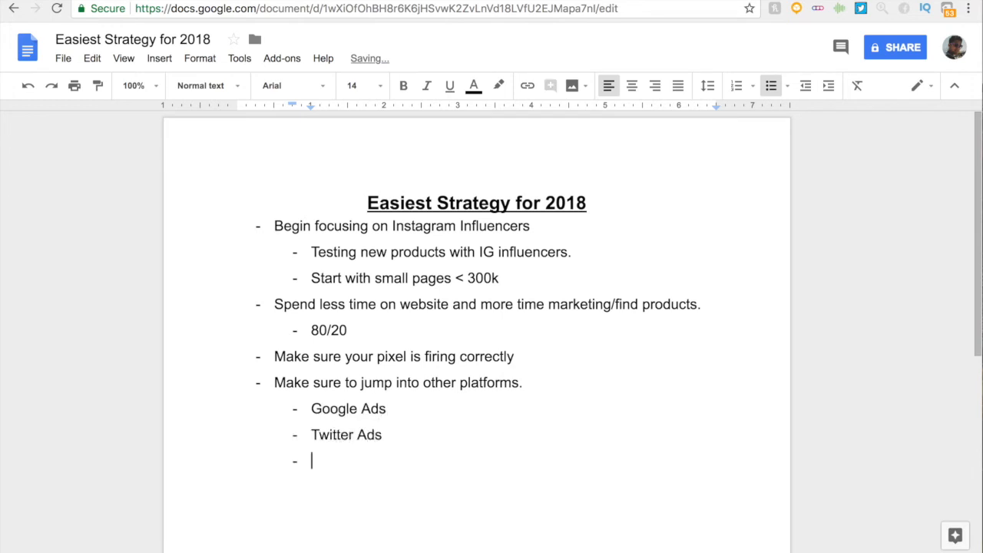
pyautogui.write('Pinter')
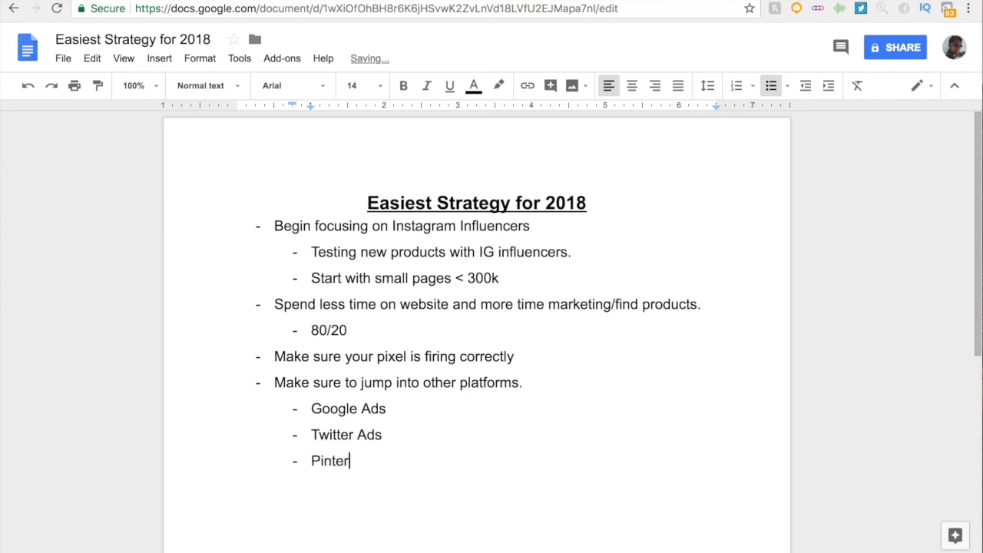
pyautogui.write('est Ads')
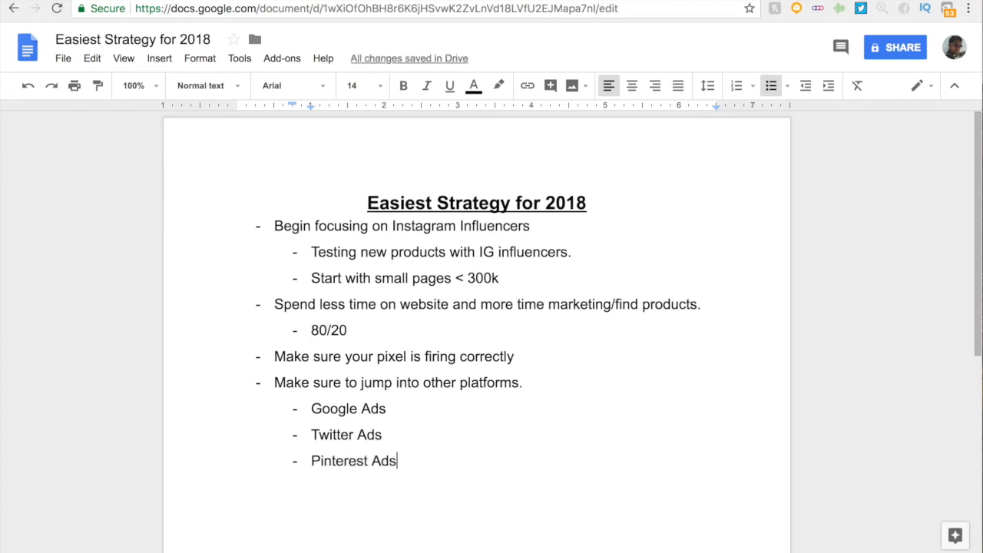
pyautogui.moveTo(520, 322)
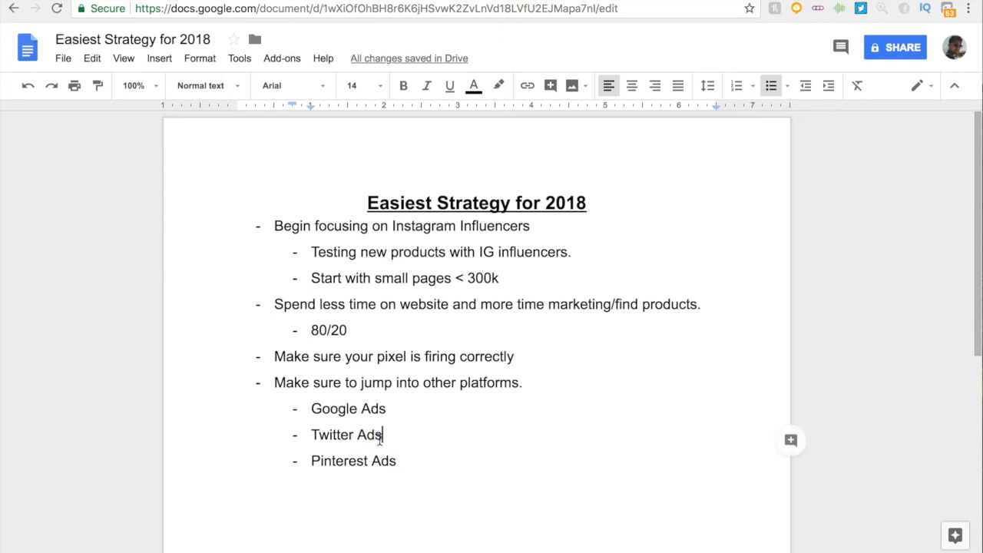
pyautogui.doubleClick(334, 408)
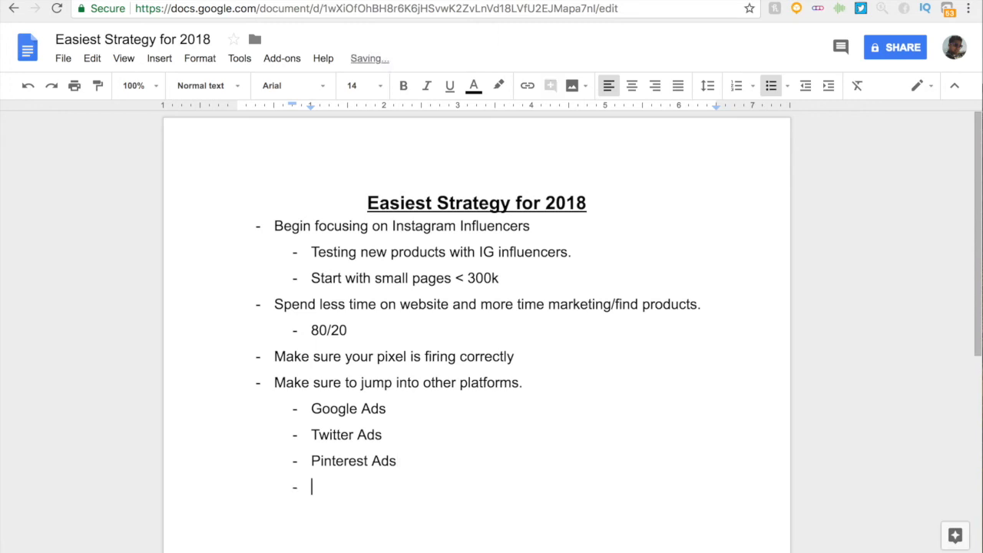
# Write the final tip 'Spend 1 to 2 days max on building your store.'
pyautogui.write('Spend 1')
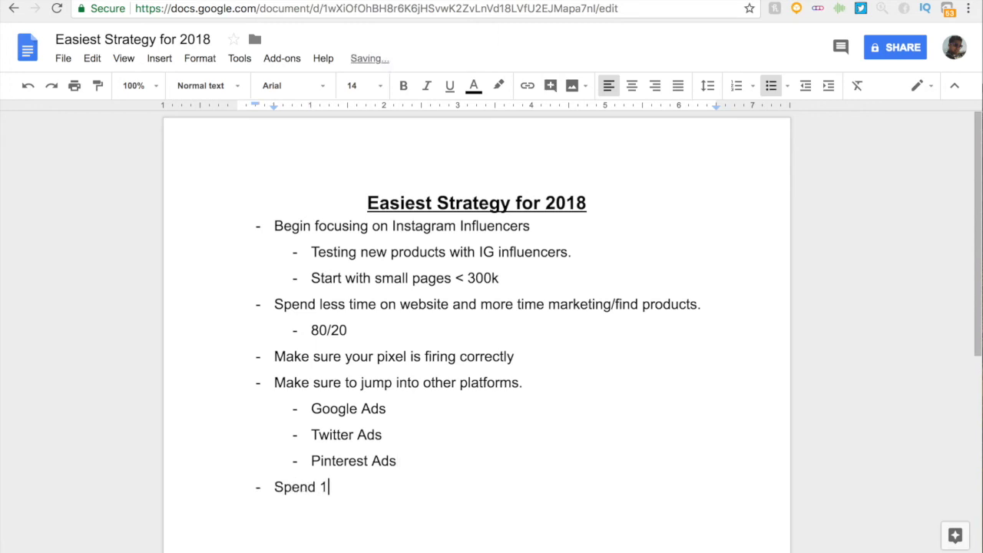
pyautogui.write('to 2 days max o')
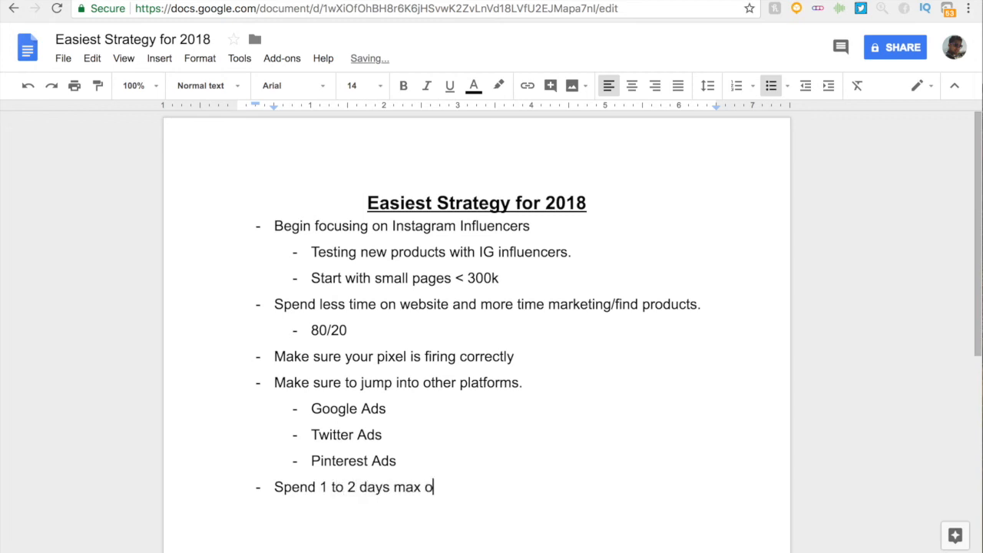
pyautogui.write('n building your')
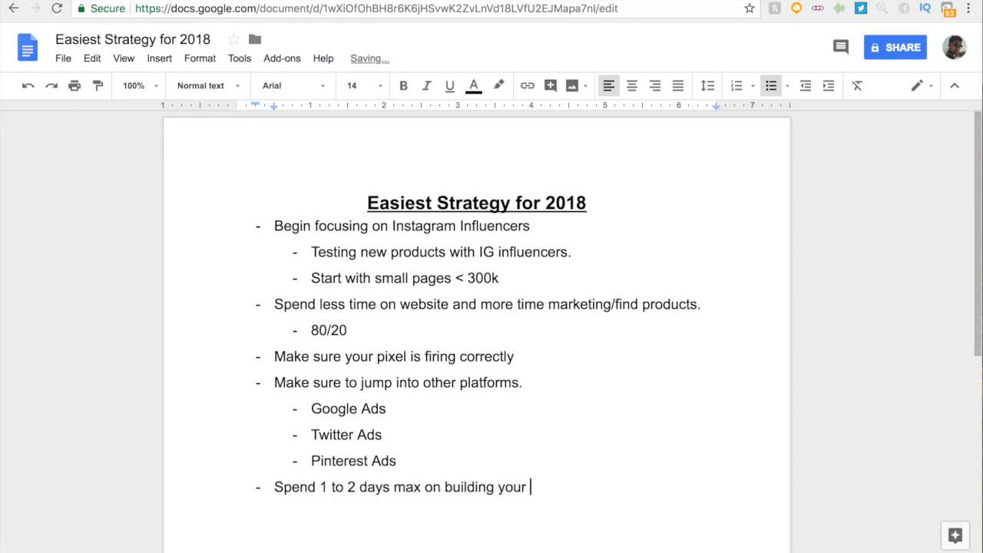
pyautogui.write('store.')
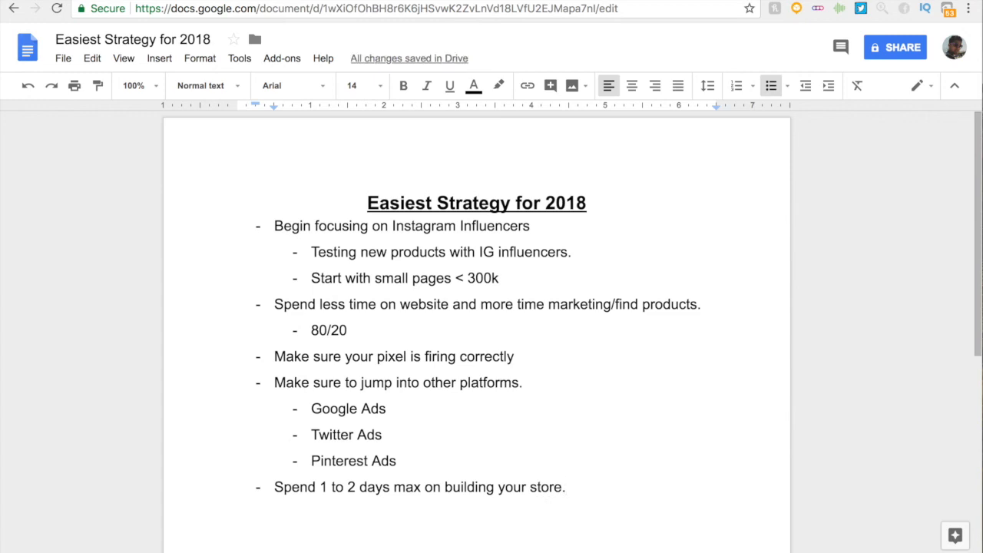